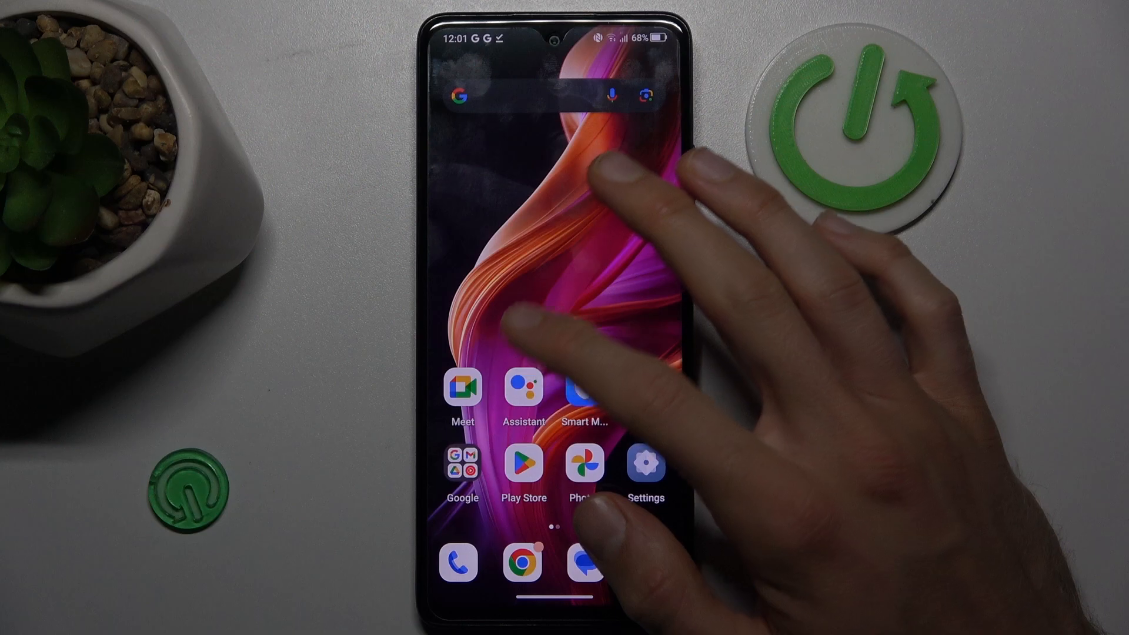
Launch the Google Play Store from the home screen
{"action": "left_click", "coordinate": [523, 463]}
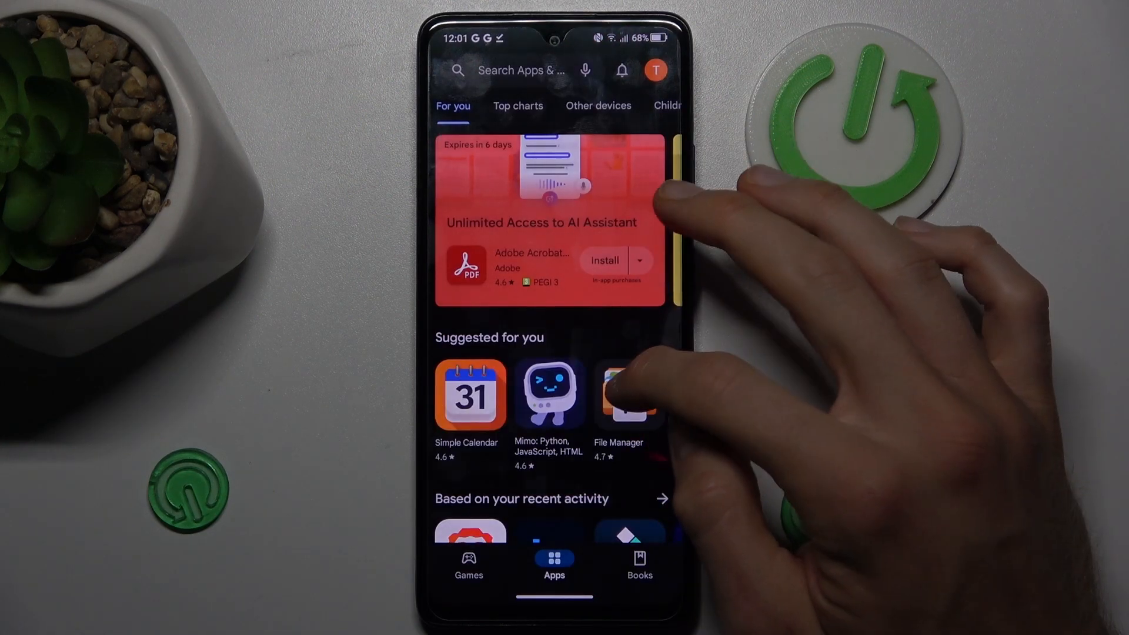
{"action": "left_click", "coordinate": [628, 395]}
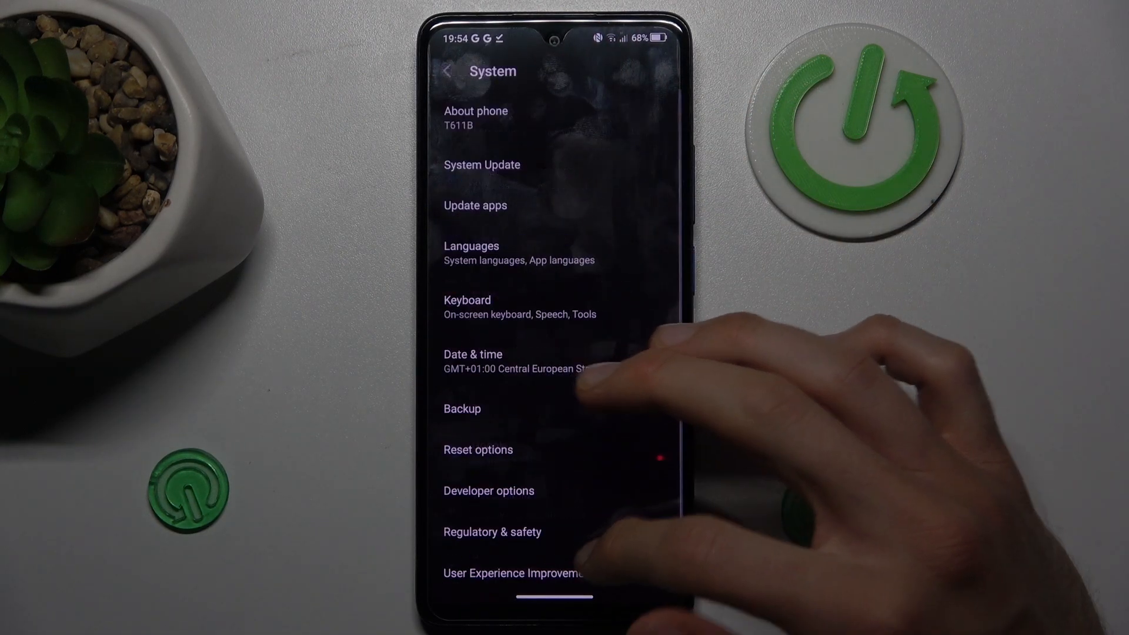
{"action": "mouse_move", "coordinate": [648, 266]}
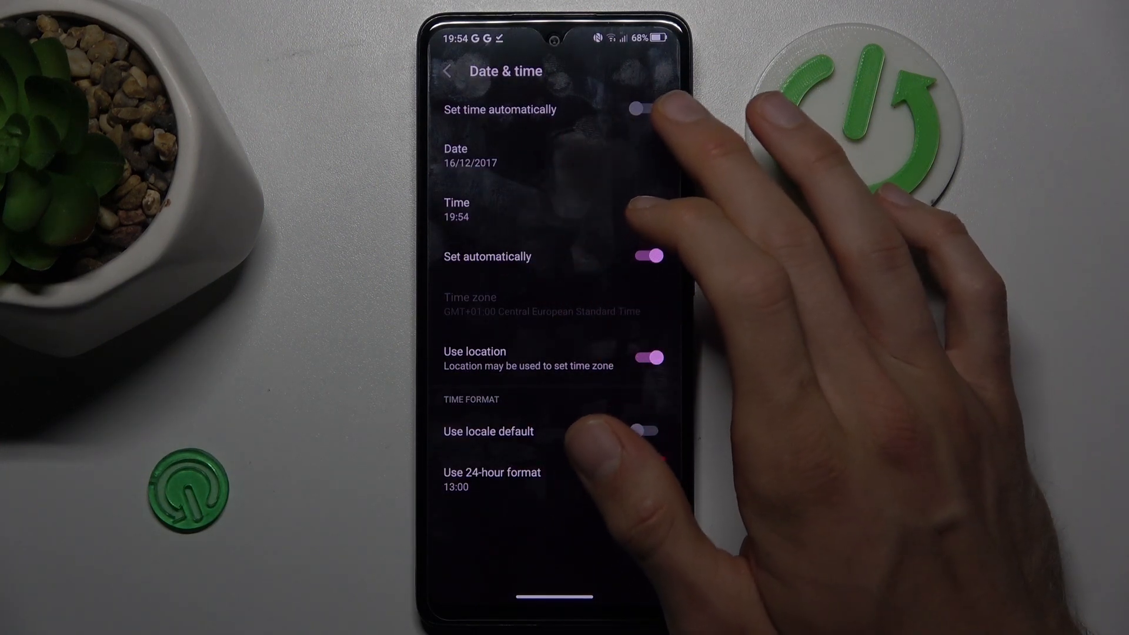
Enable Set time automatically, then return to Simple Calendar's Play Store page
{"action": "left_click", "coordinate": [647, 108]}
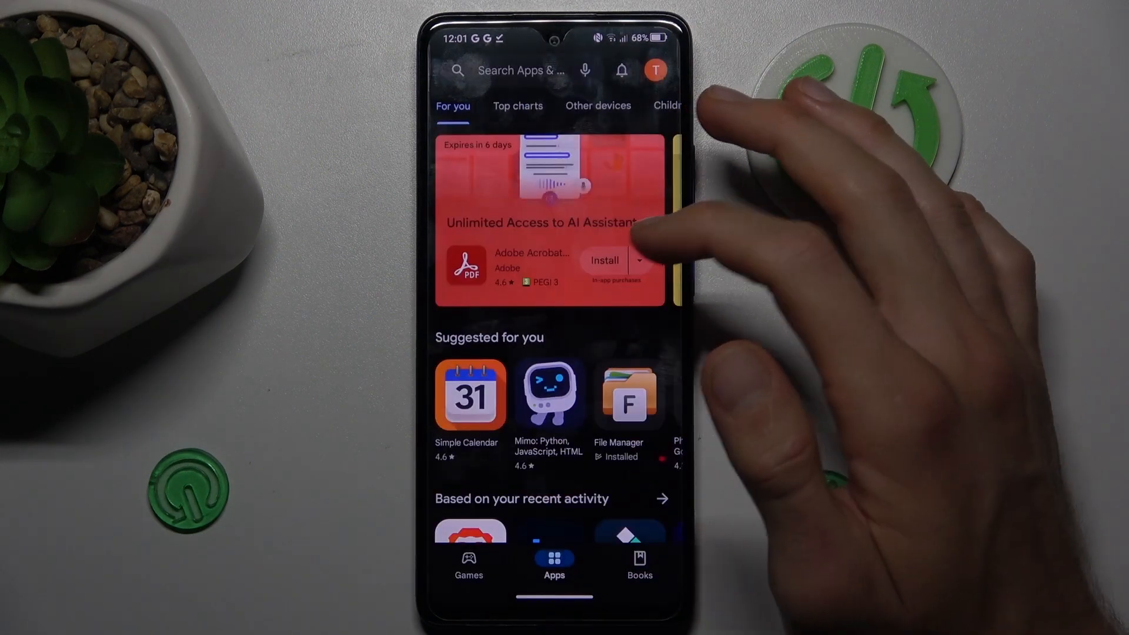
{"action": "left_click", "coordinate": [469, 395]}
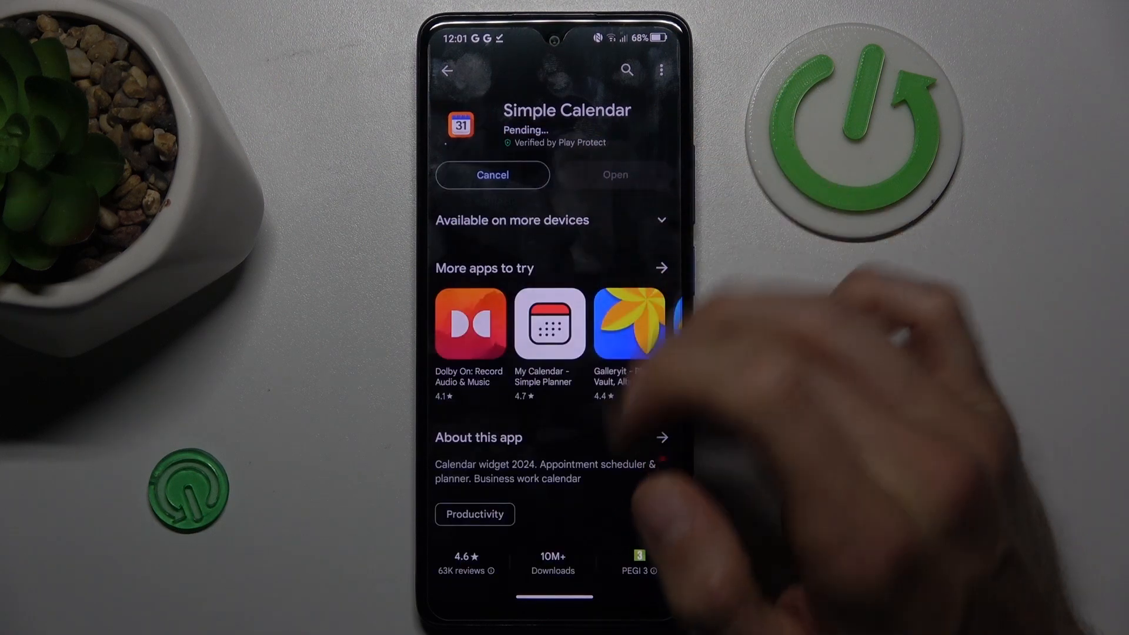